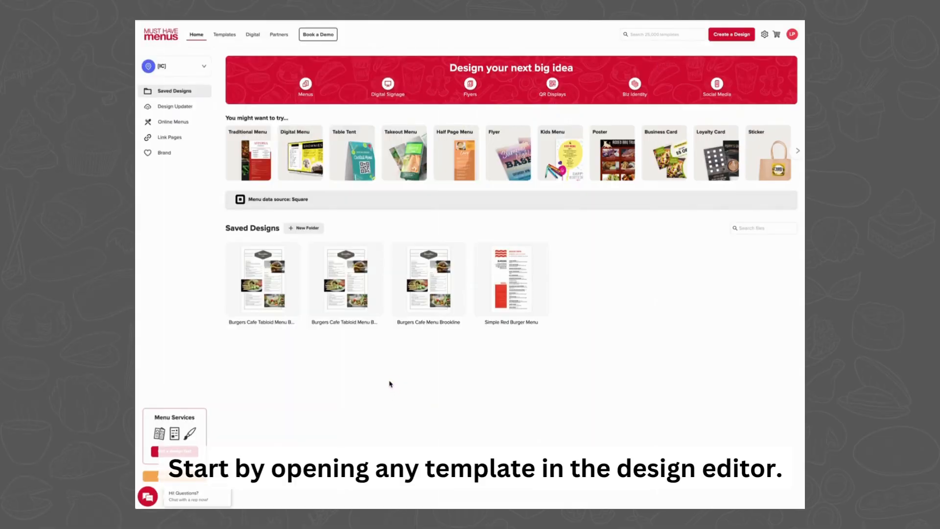
mouse_move(347, 274)
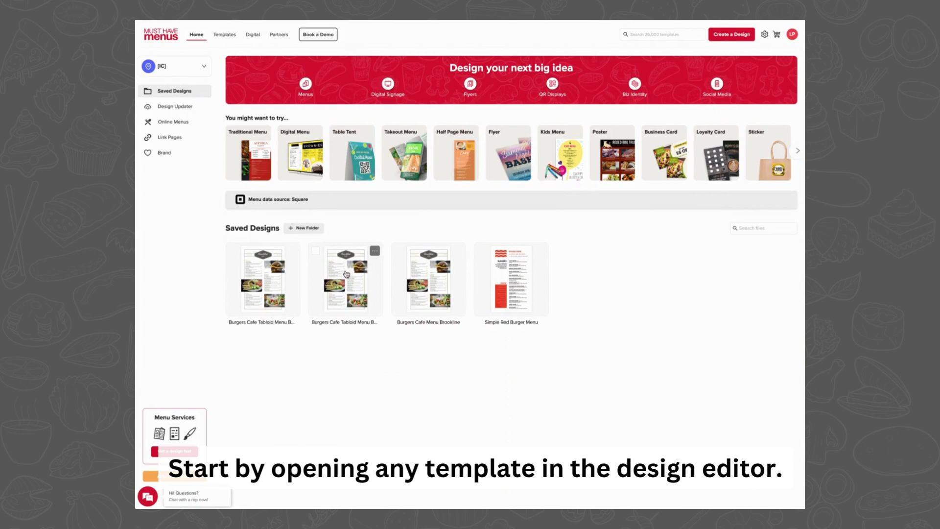
Open the Burgers Cafe design, dismiss the Square notice, and start Import items from the Text panel.
click(346, 279)
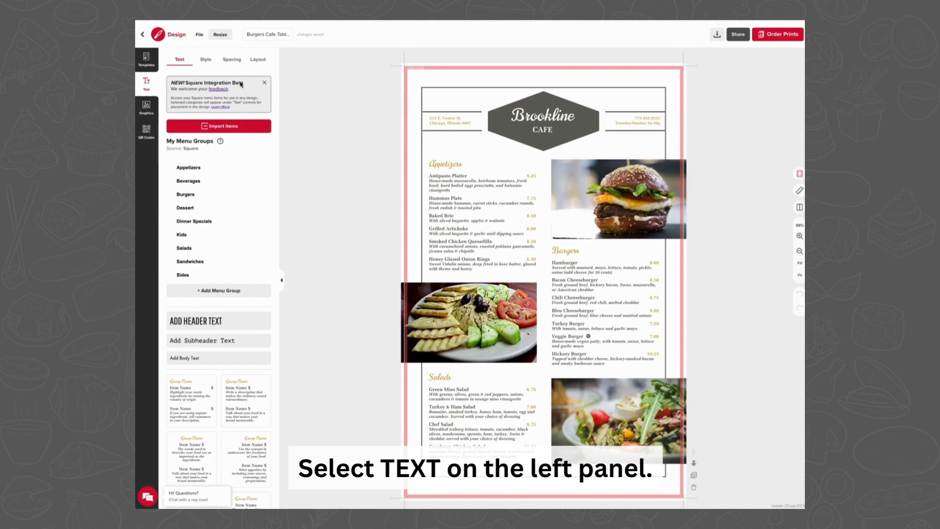
click(263, 82)
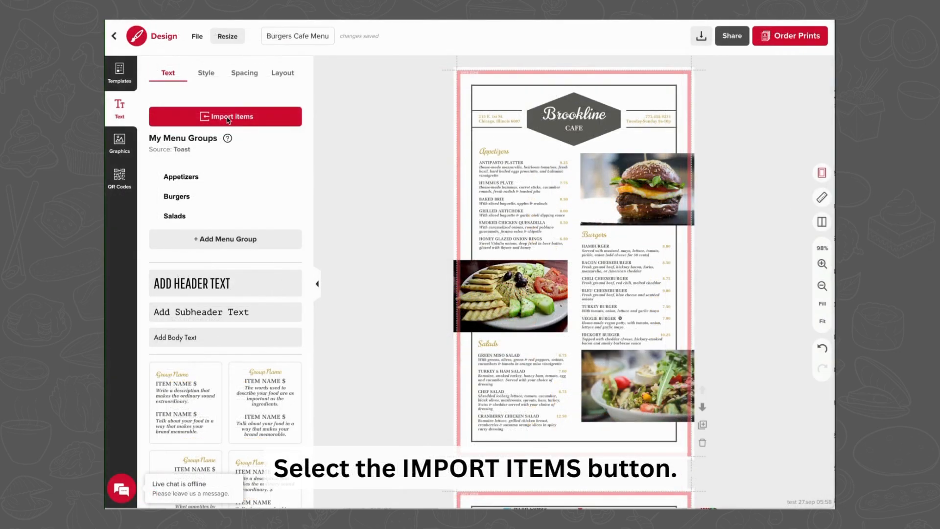
click(225, 116)
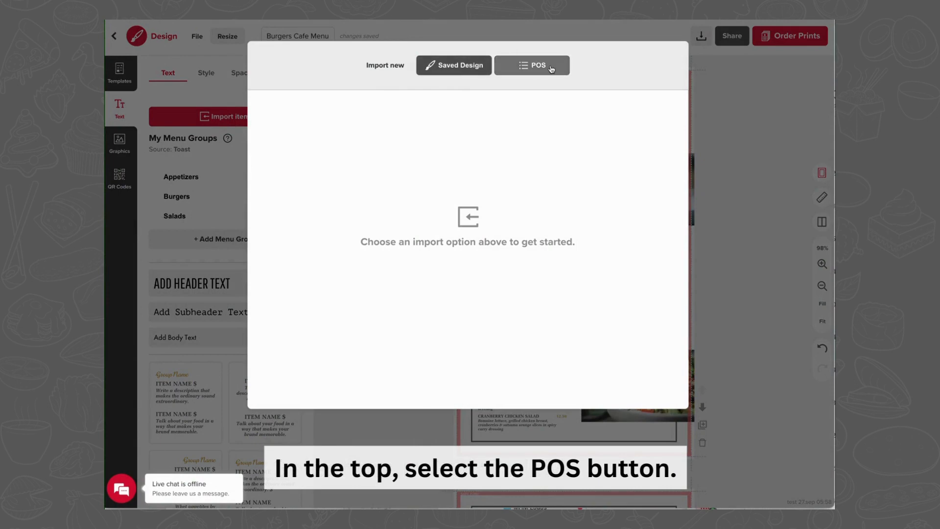
Choose Toast as the POS source and select MHM Location 3 for import.
click(538, 65)
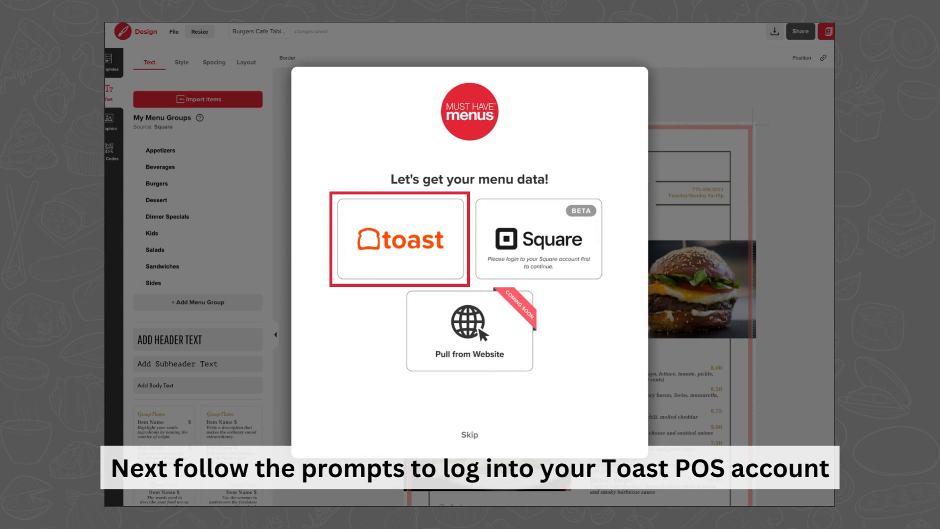
click(399, 238)
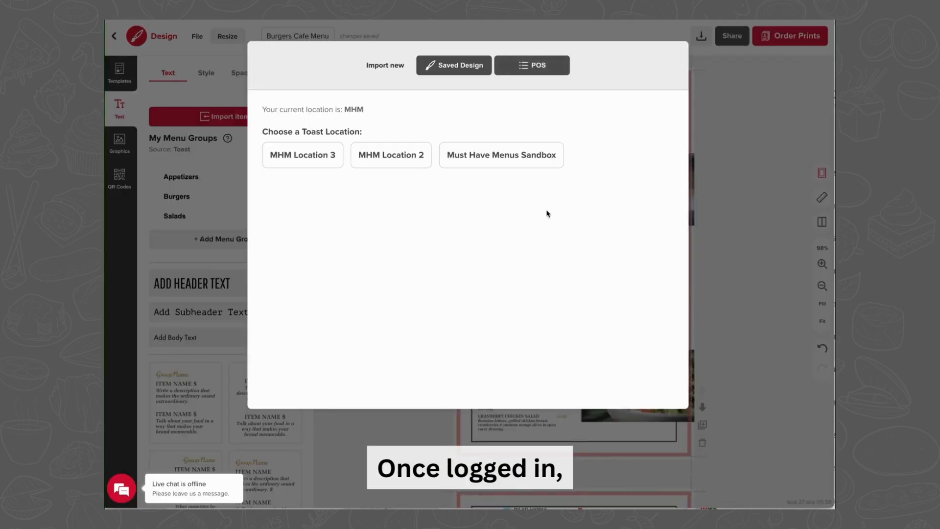
click(302, 155)
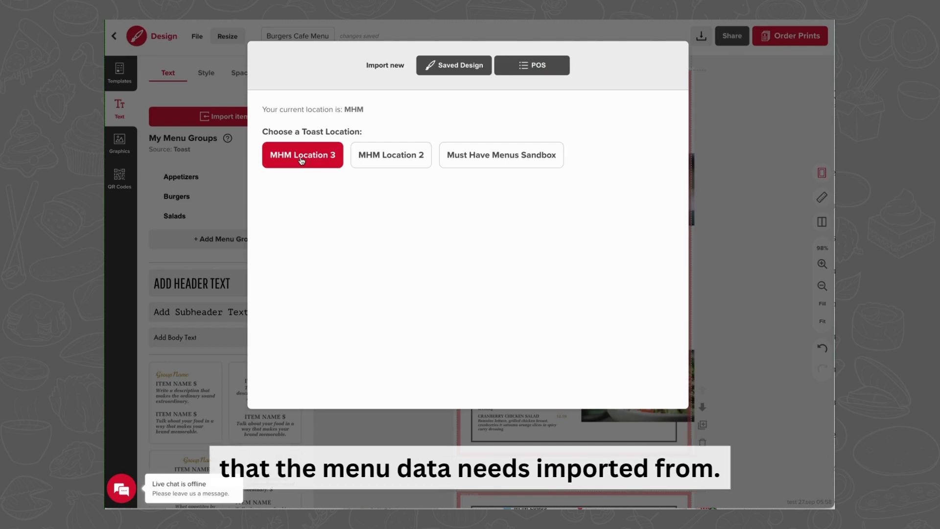
click(302, 155)
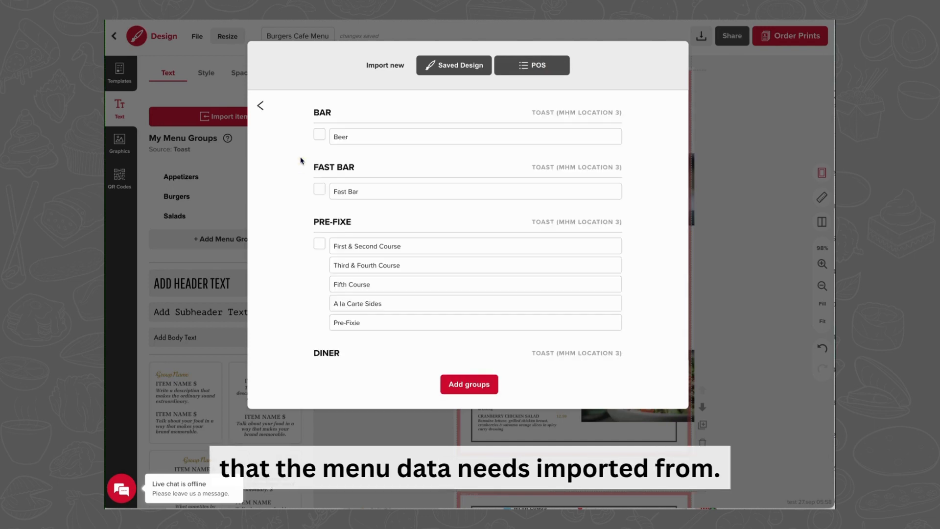
Tick the DINER checkbox and add its groups to My Menu Groups.
scroll(down, 3)
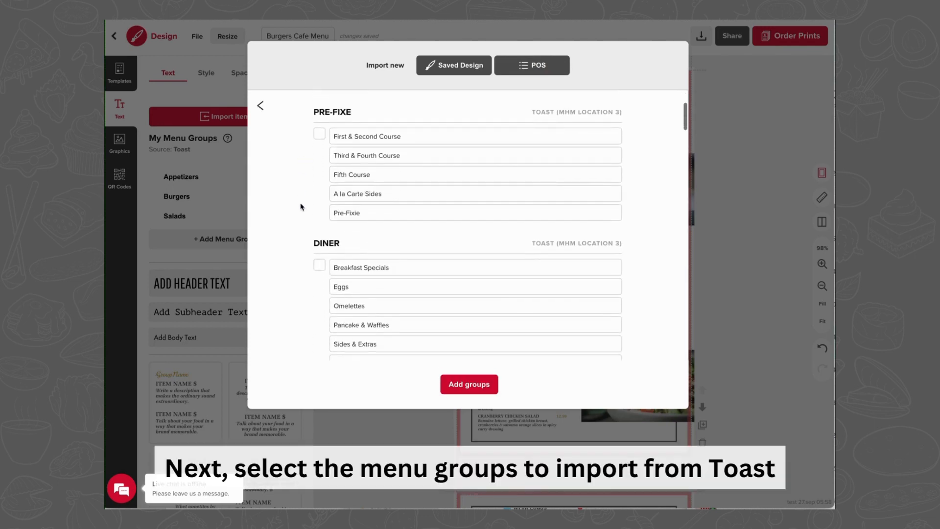
scroll(down, 3)
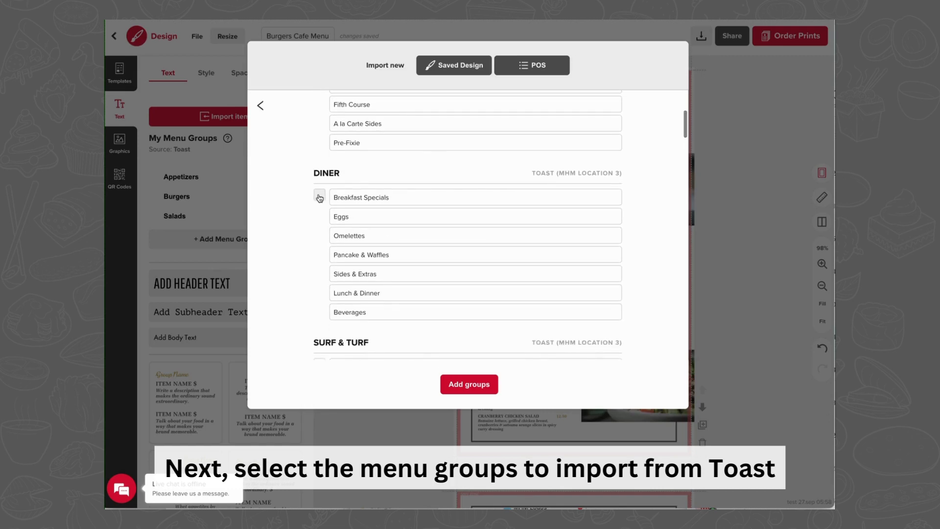
click(319, 197)
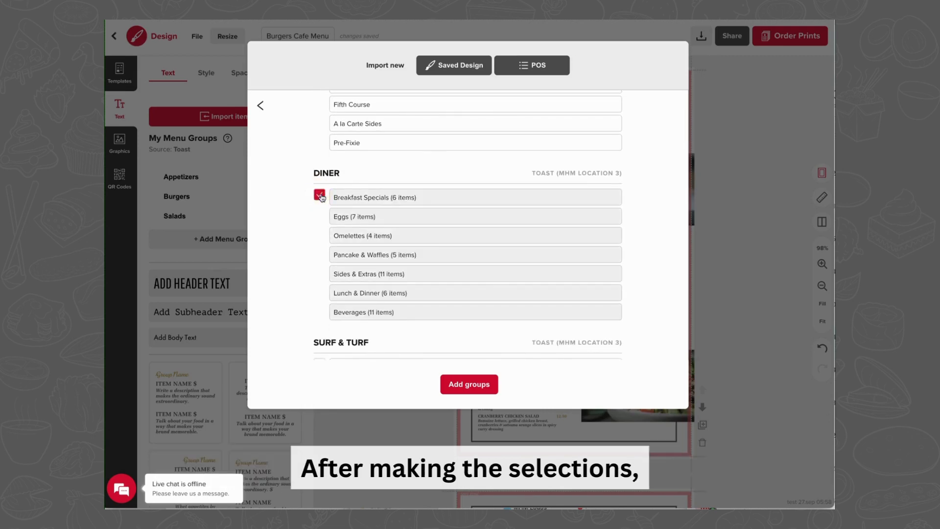
click(319, 197)
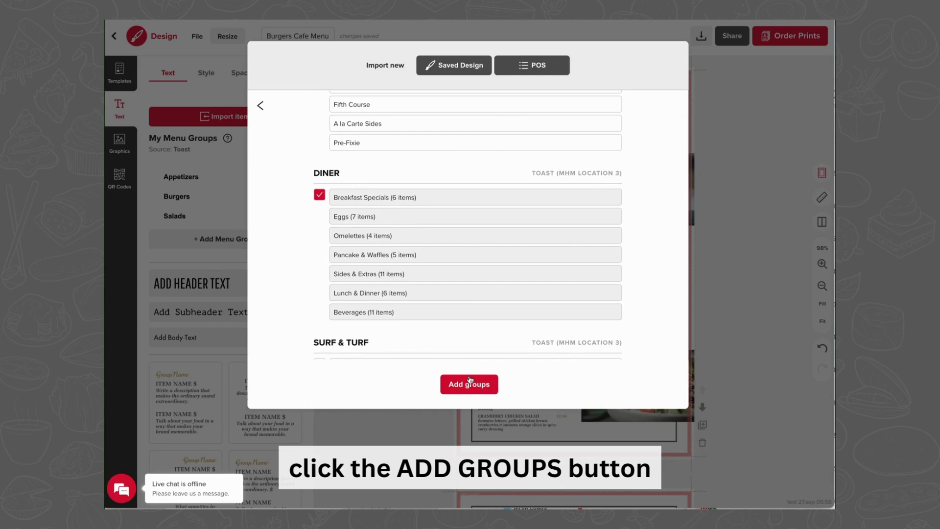
click(469, 383)
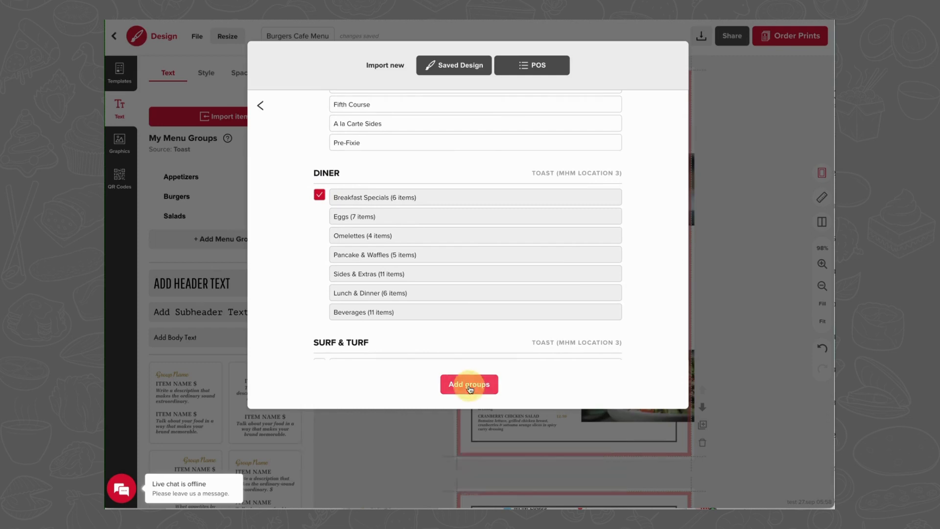
click(469, 384)
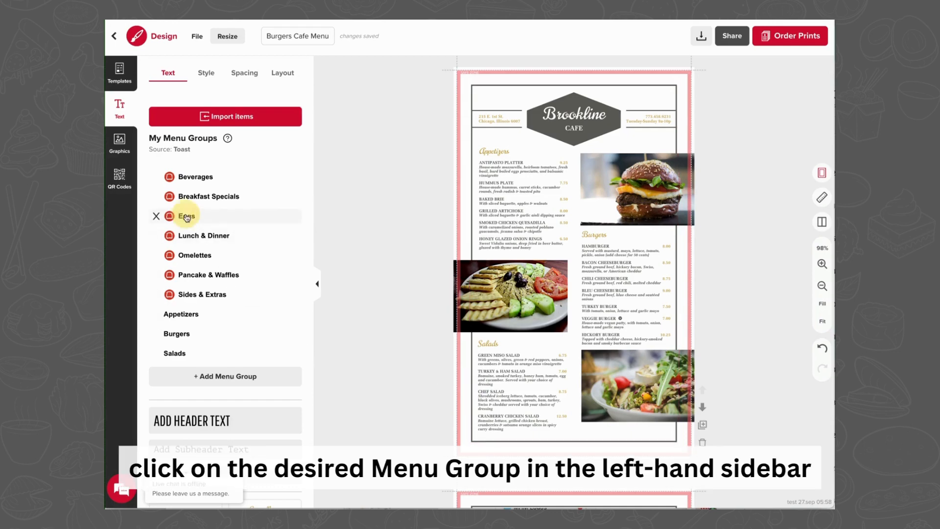
Place Eggs into Appetizers, Sides & Extras into Burgers, and Pancake & Waffles into Salads.
click(186, 215)
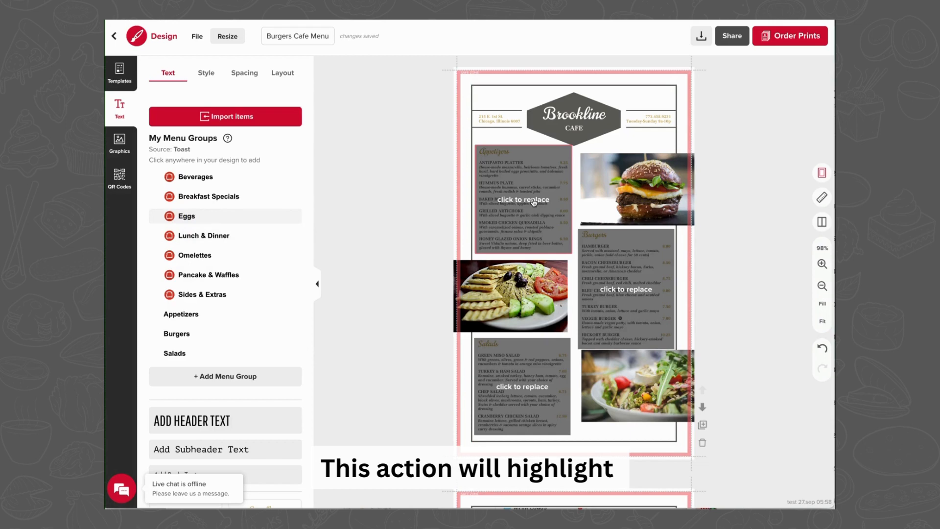
click(186, 216)
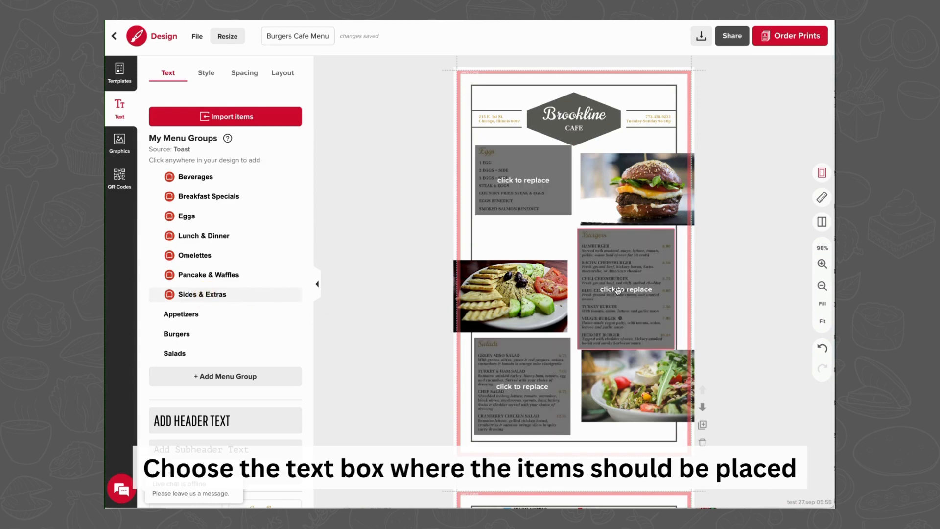
click(202, 295)
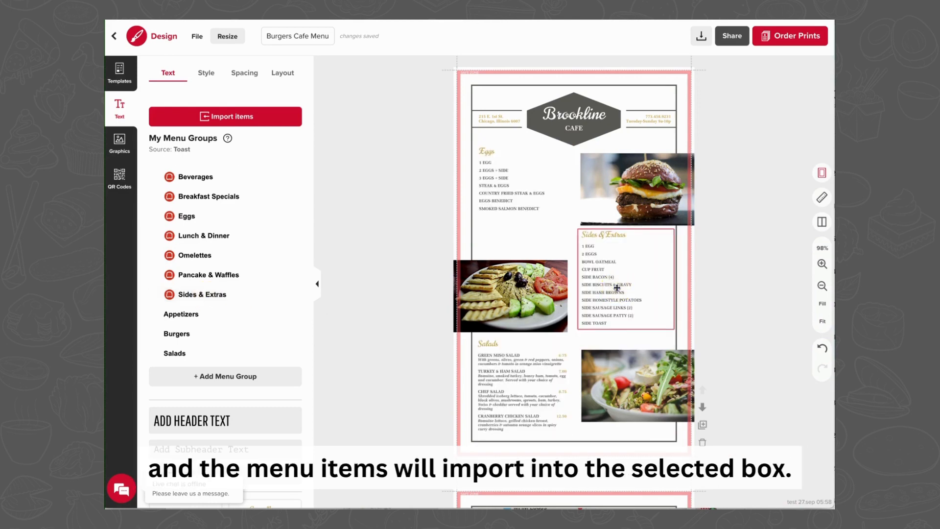
click(208, 274)
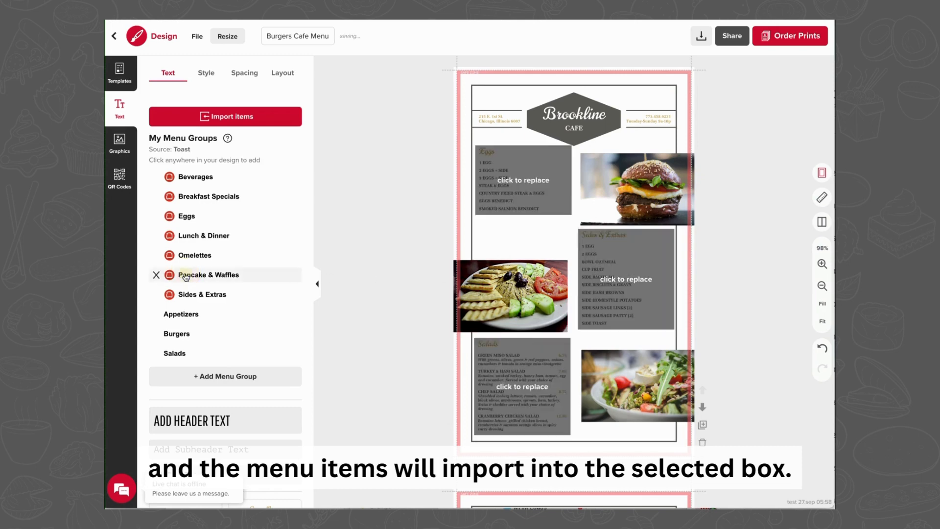
click(521, 387)
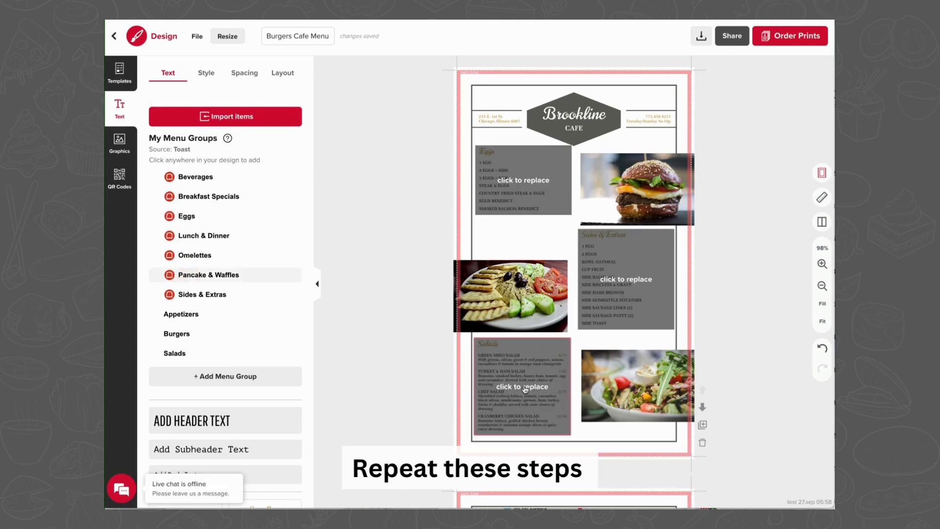